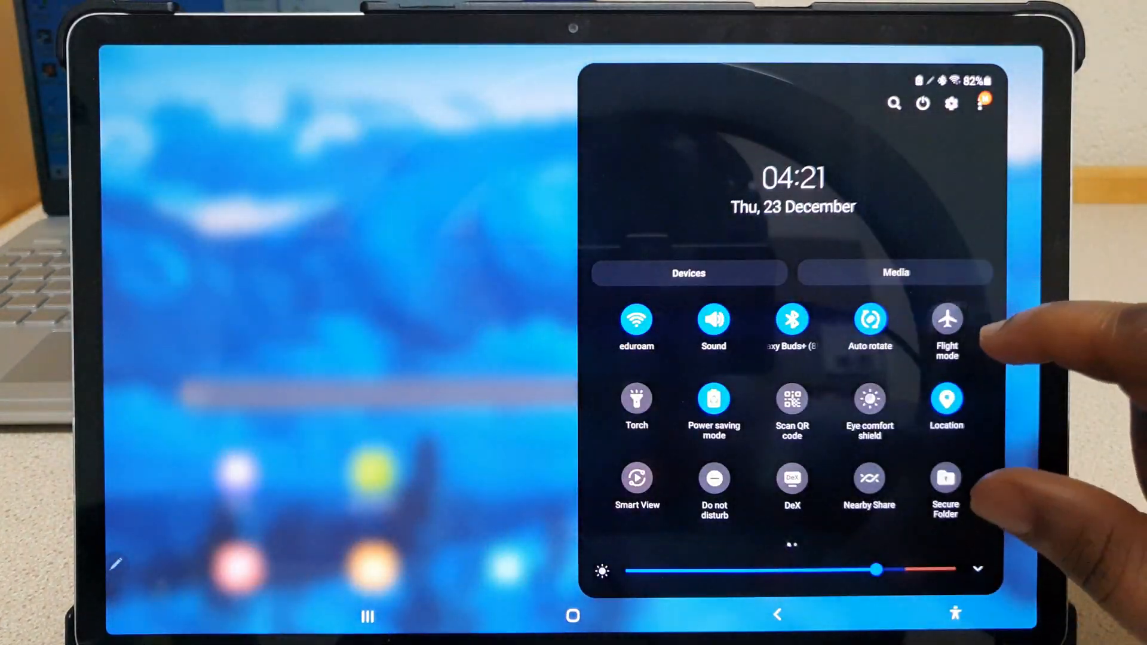
Swipe to the second Quick Settings page and start the Second screen feature.
scroll("left", 3)
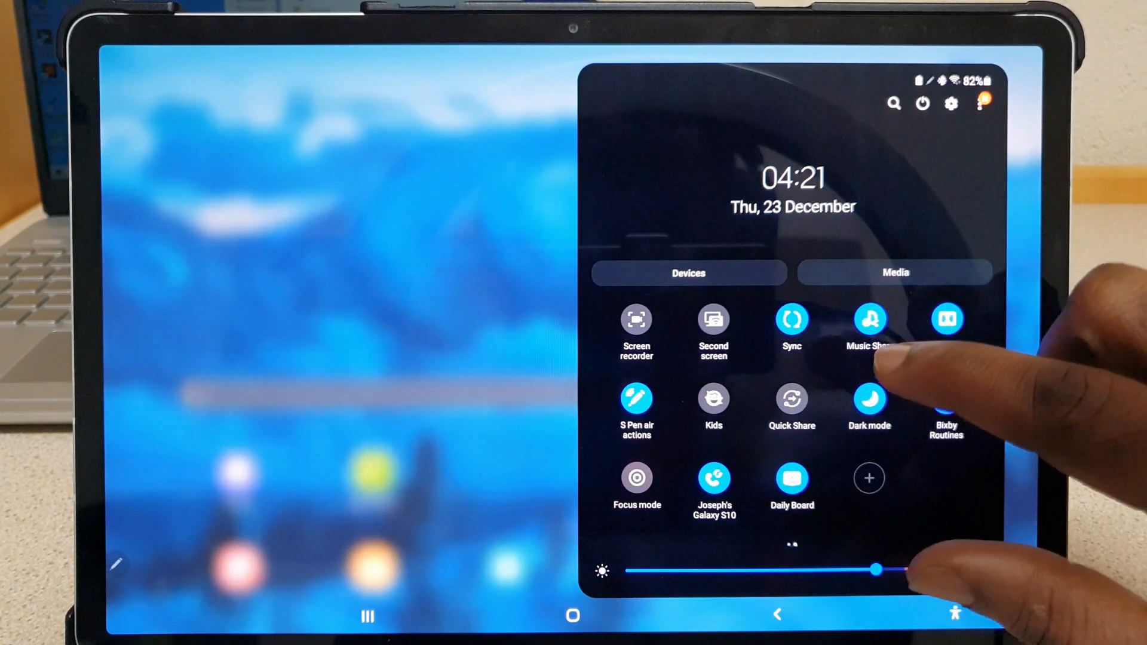
left_click(713, 319)
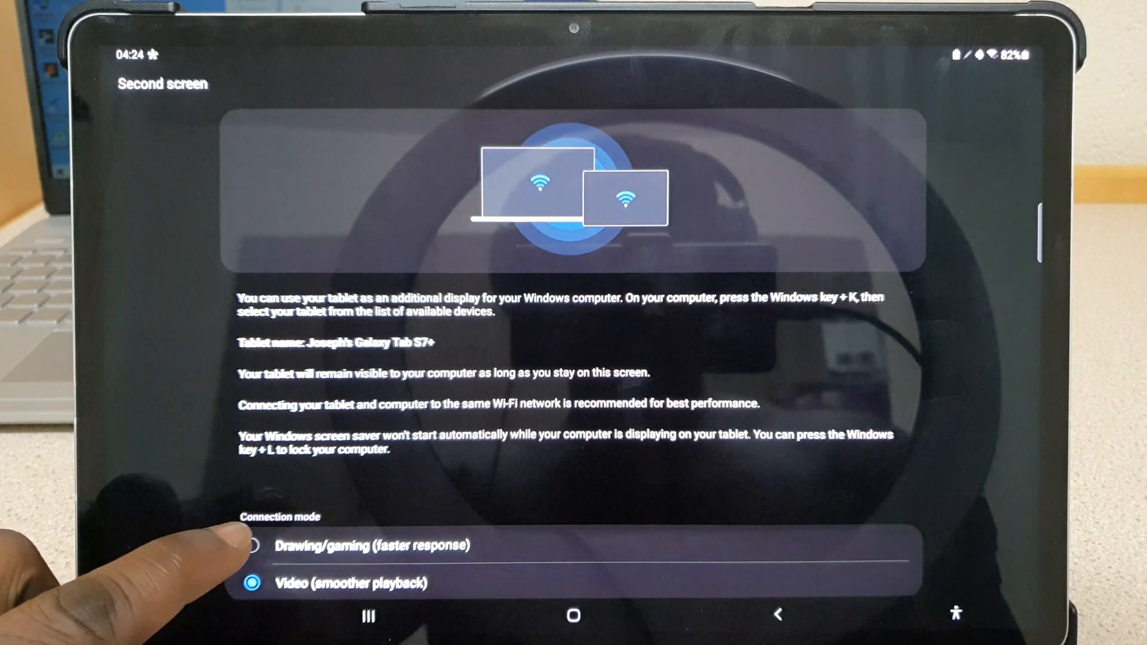
left_click(252, 546)
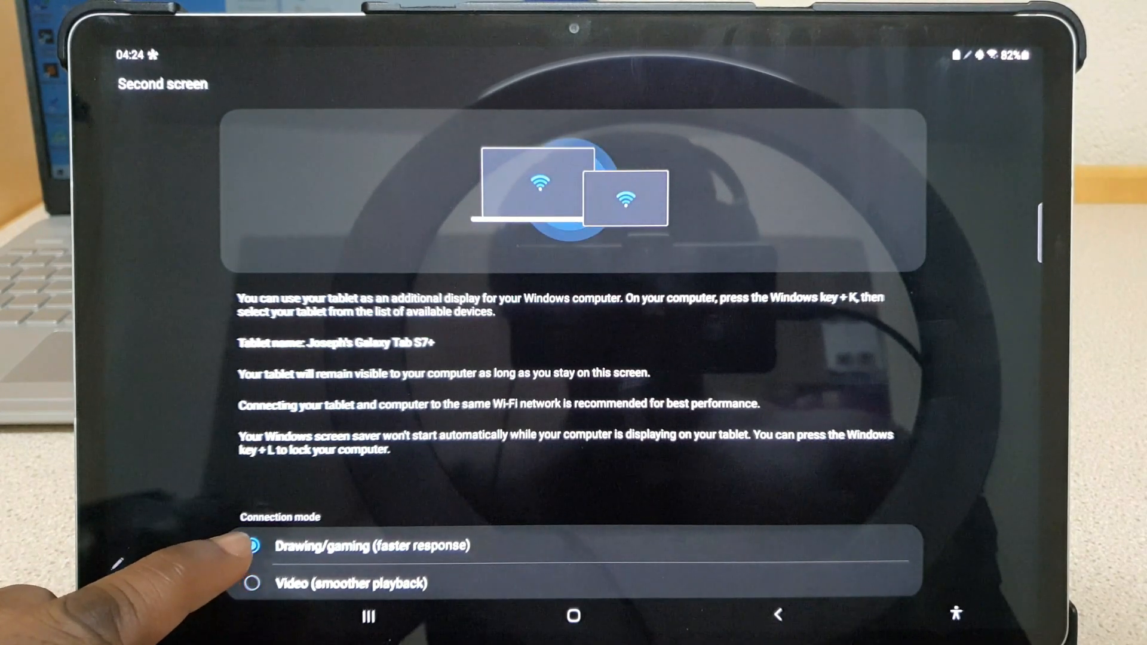
left_click(251, 545)
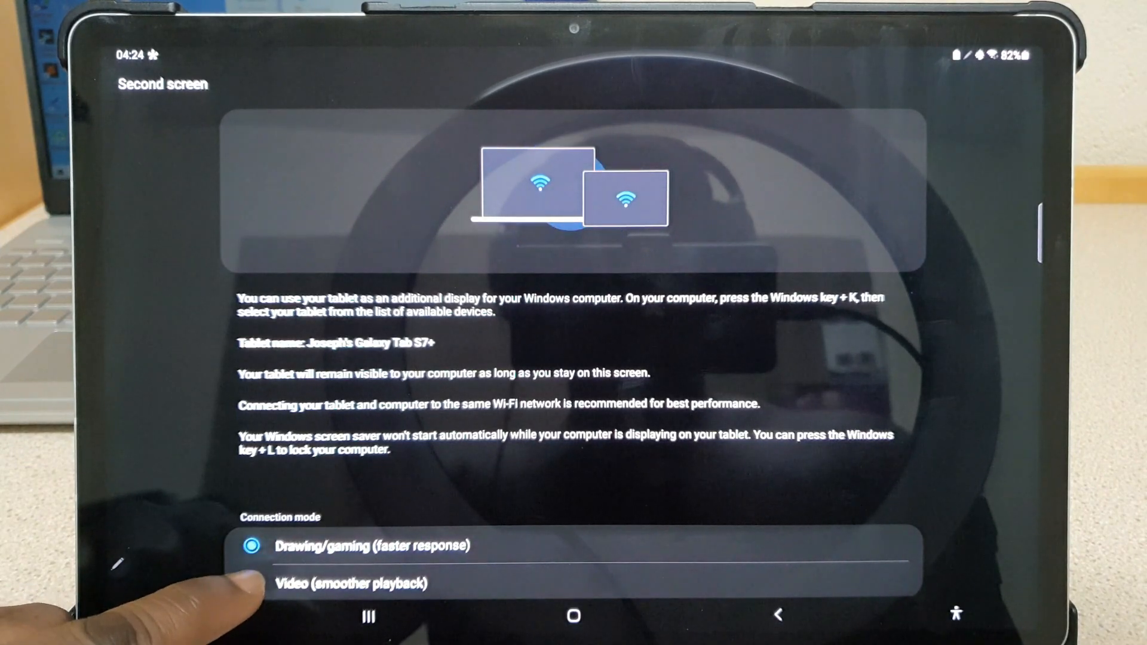
left_click(252, 583)
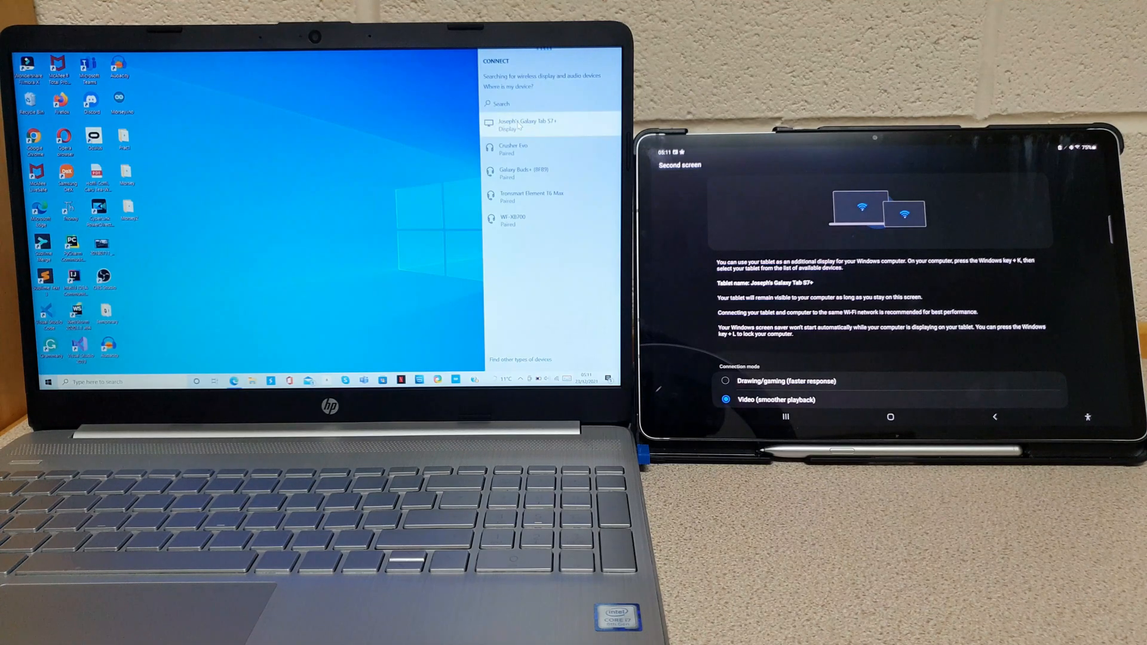
Connect to the Galaxy Tab S7+ from the Connect device list.
left_click(521, 121)
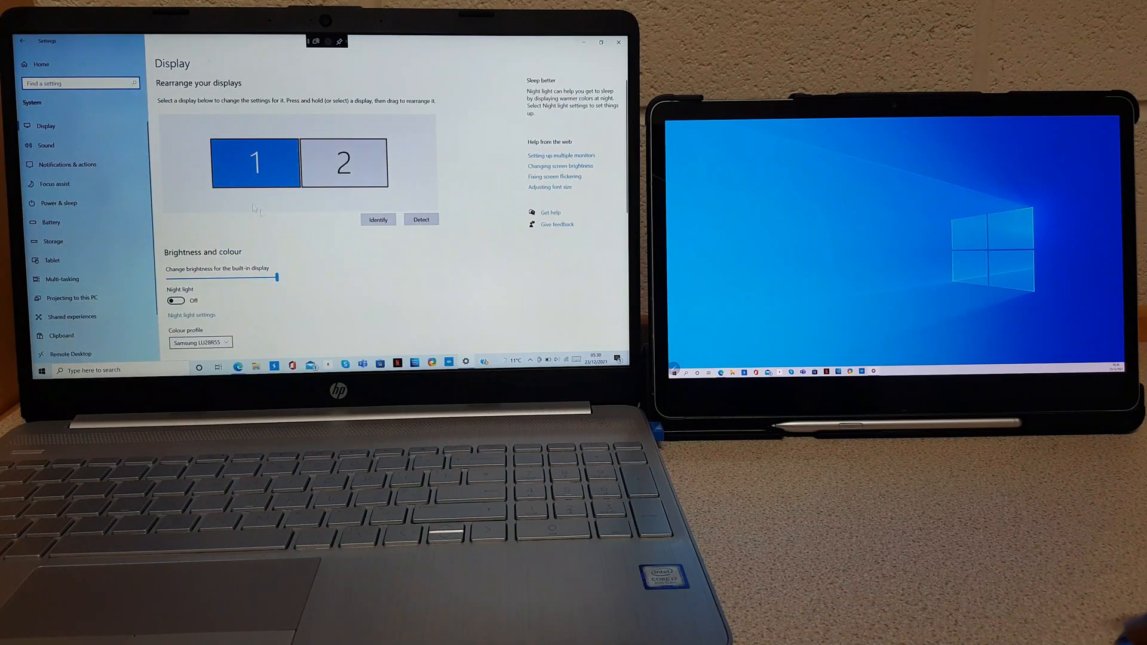
Use Identify to show display numbers: laptop is 1, tablet is 2.
left_click(378, 219)
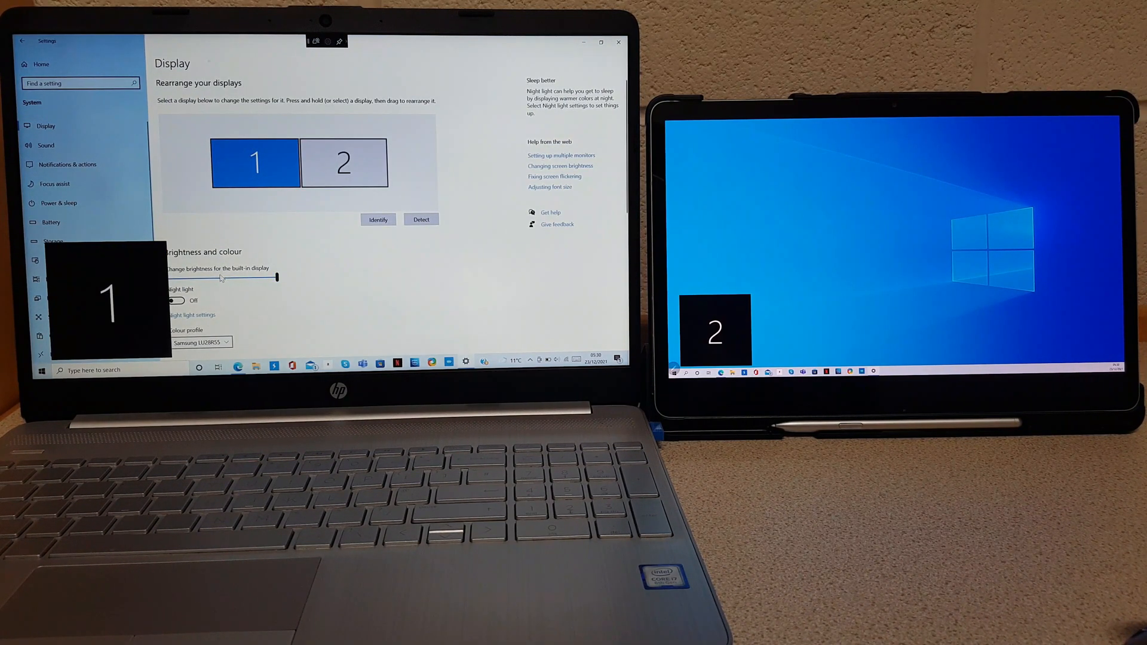
left_click(379, 219)
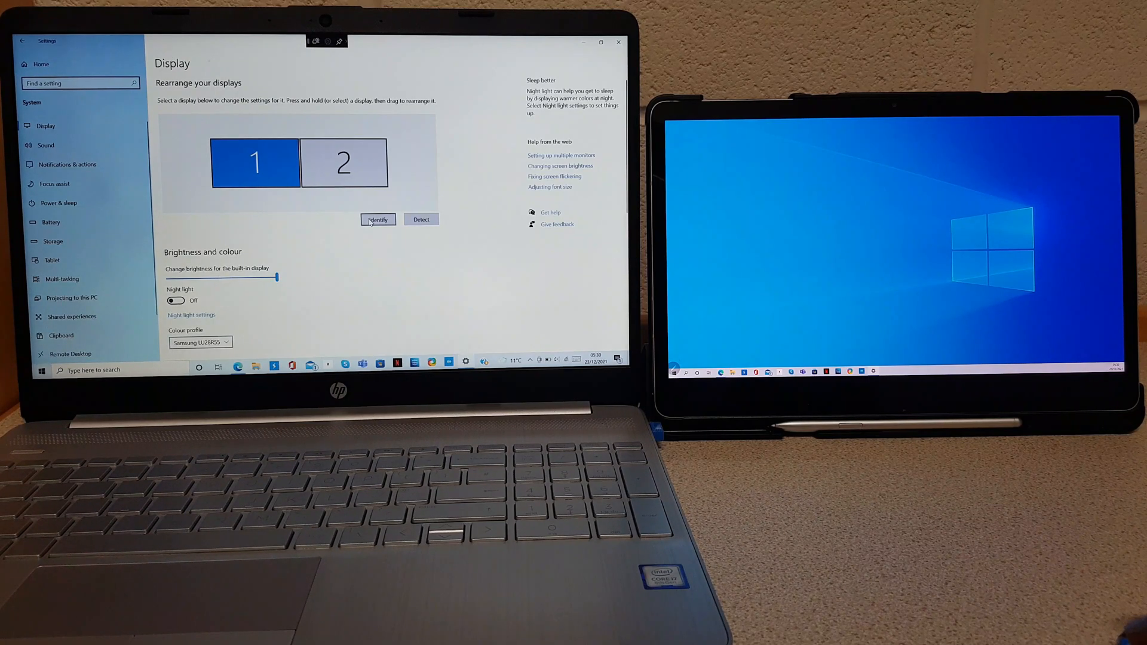
left_click(379, 219)
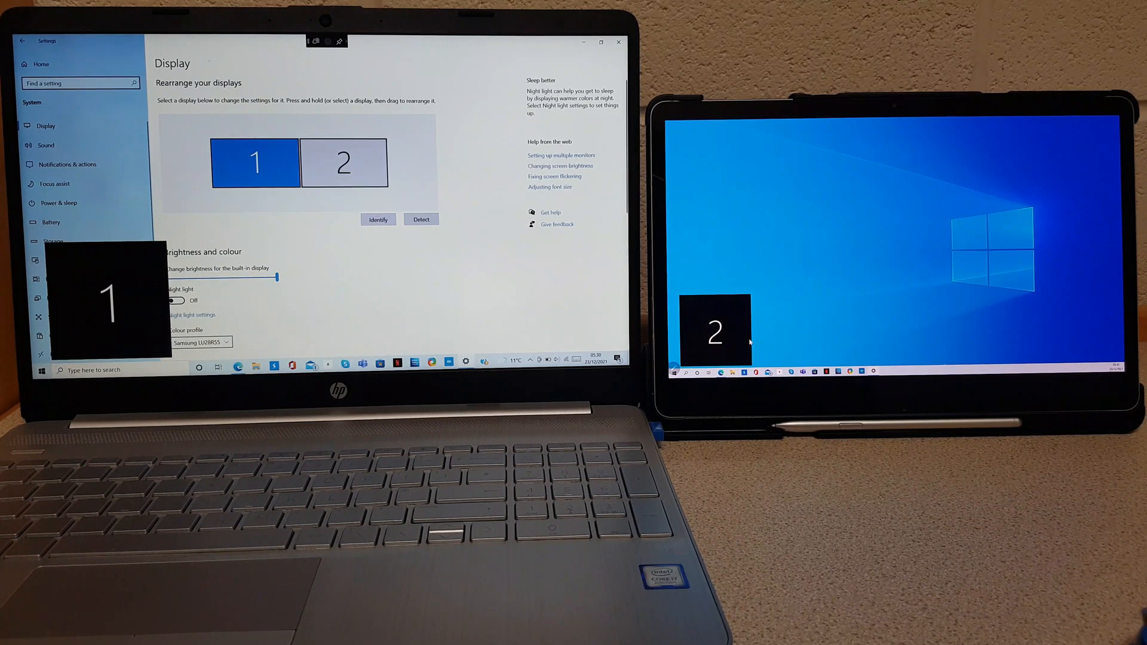
Set Multiple displays to 'Show only on 2' and keep the changes.
scroll("down", 3)
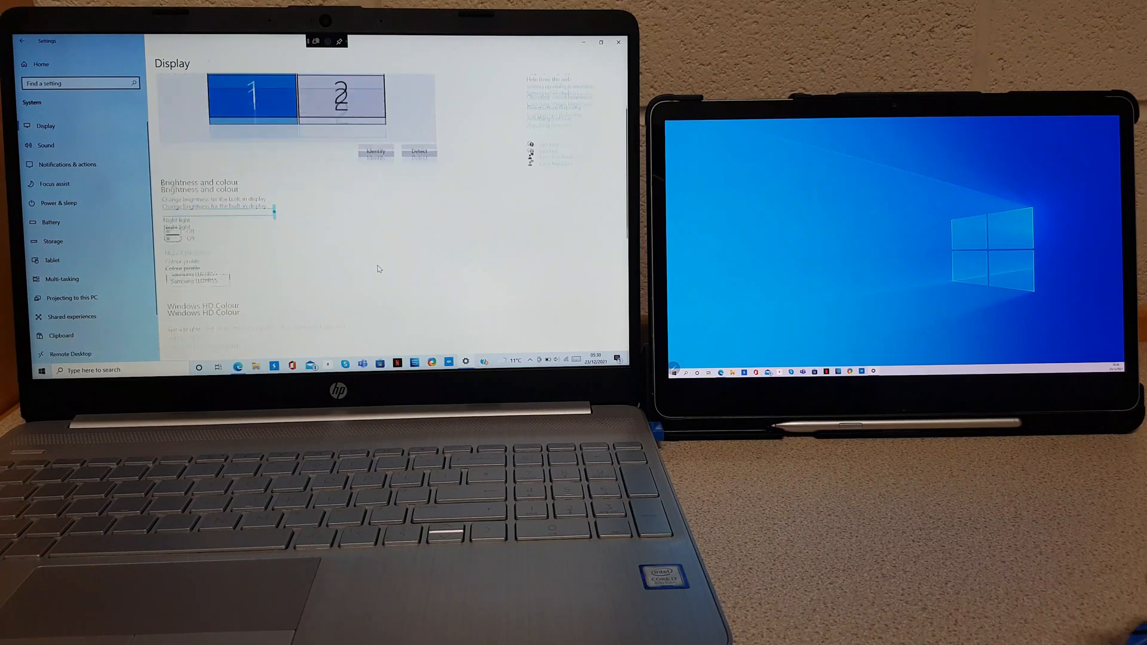
scroll("down", 3)
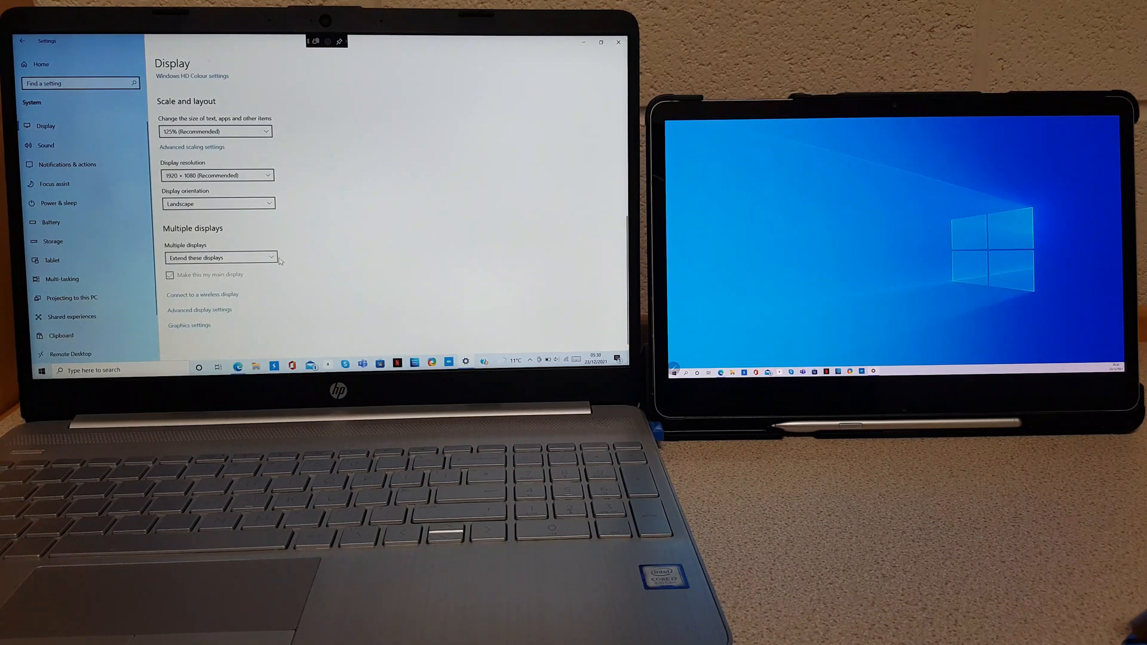
left_click(219, 258)
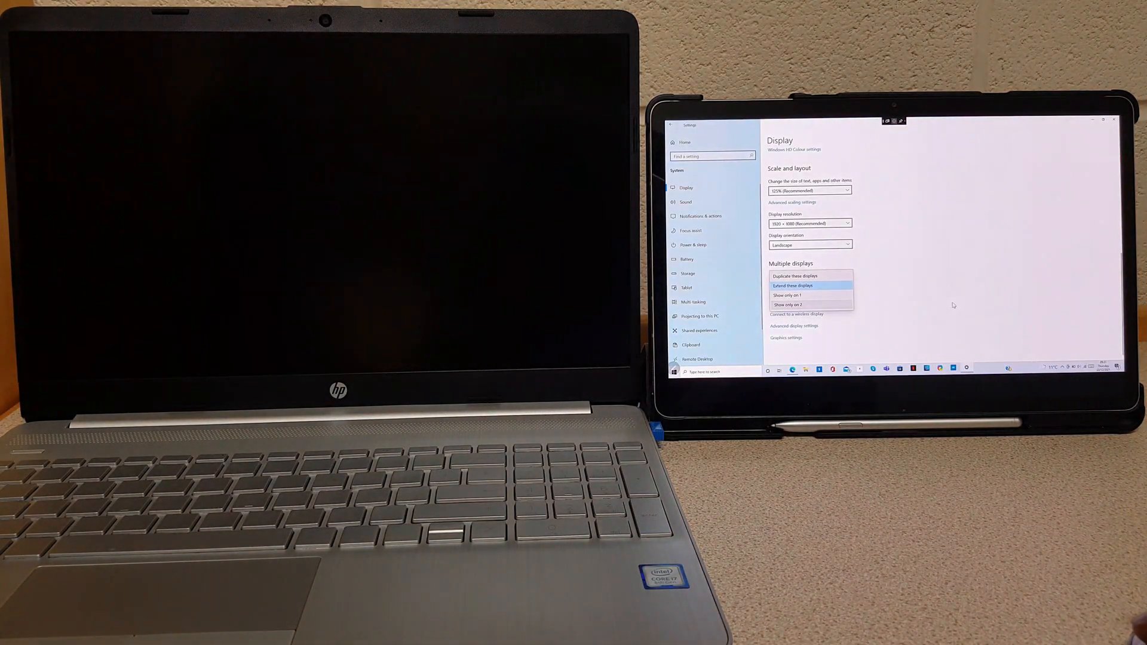
left_click(788, 304)
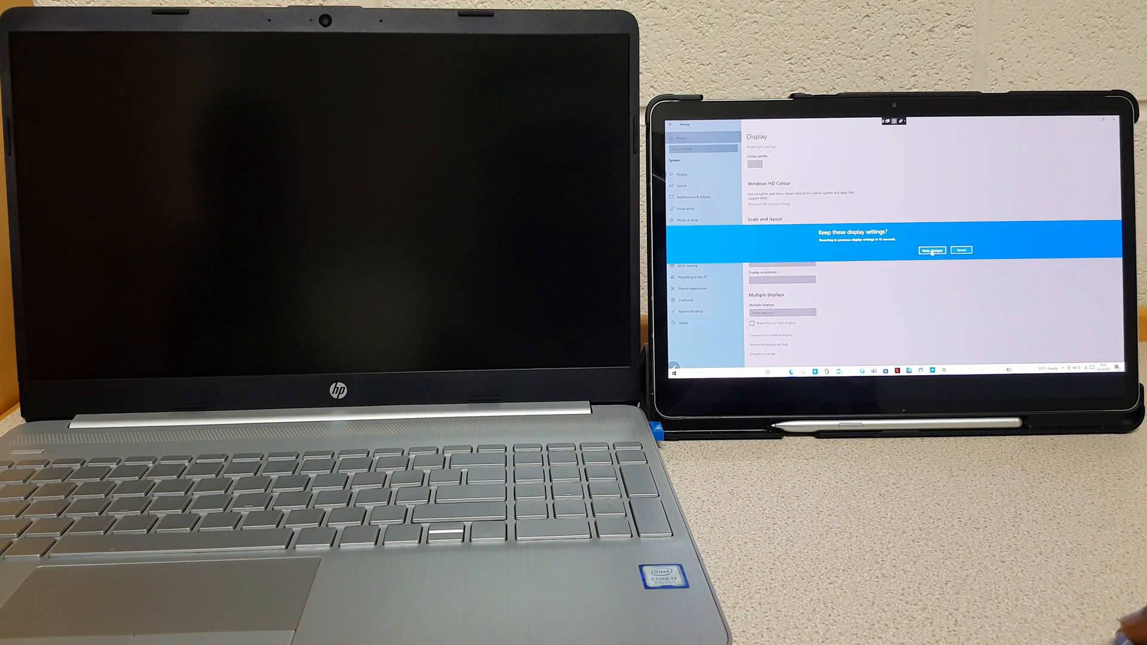
left_click(931, 250)
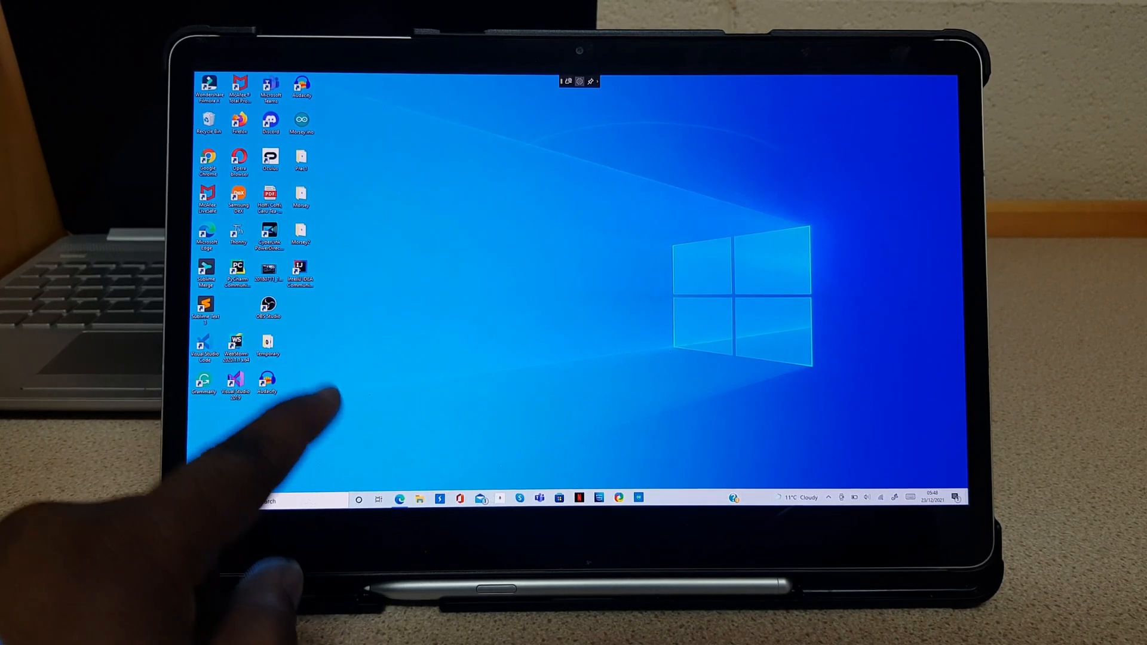
Open File Explorer from the taskbar on the tablet touchscreen.
left_click(418, 499)
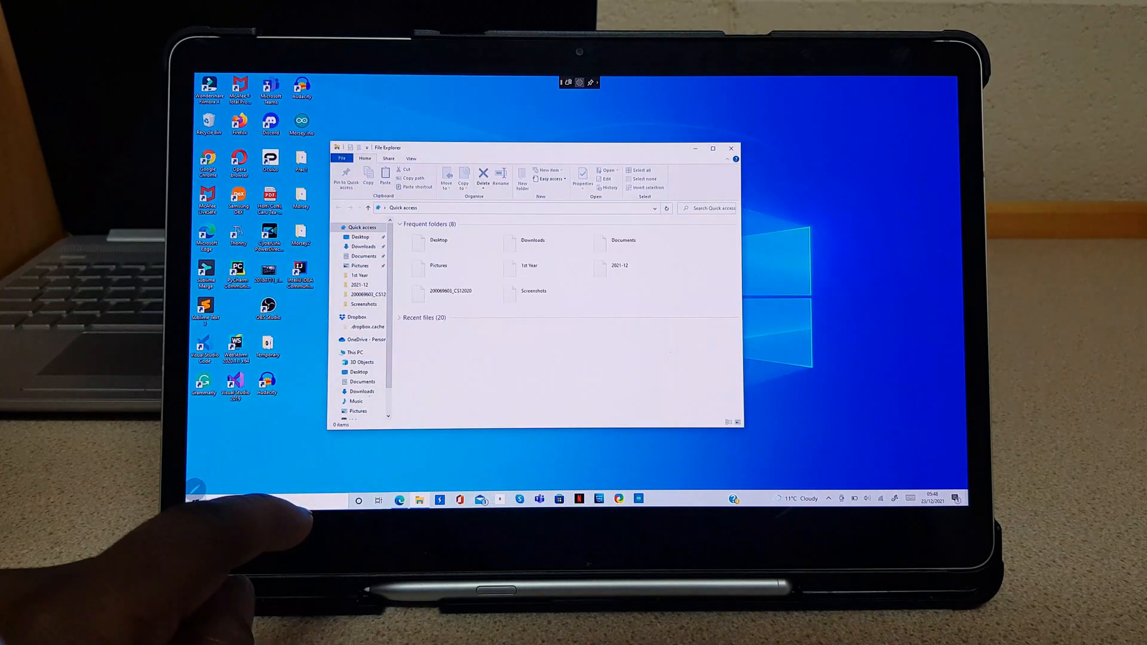